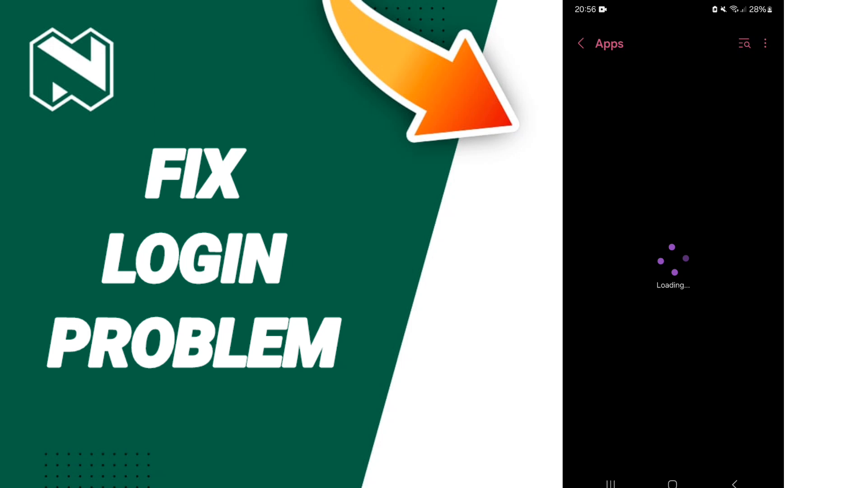
Step: Search the installed apps list for "mon" to show only the Money app
click(743, 43)
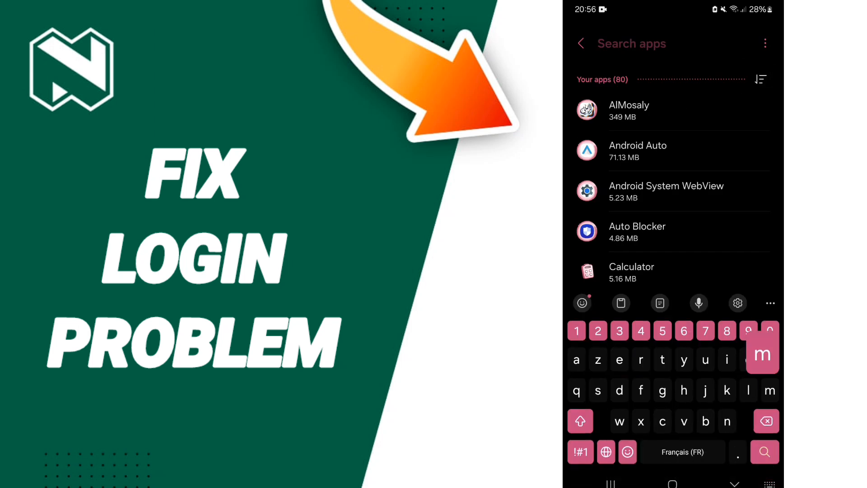
text(mon)
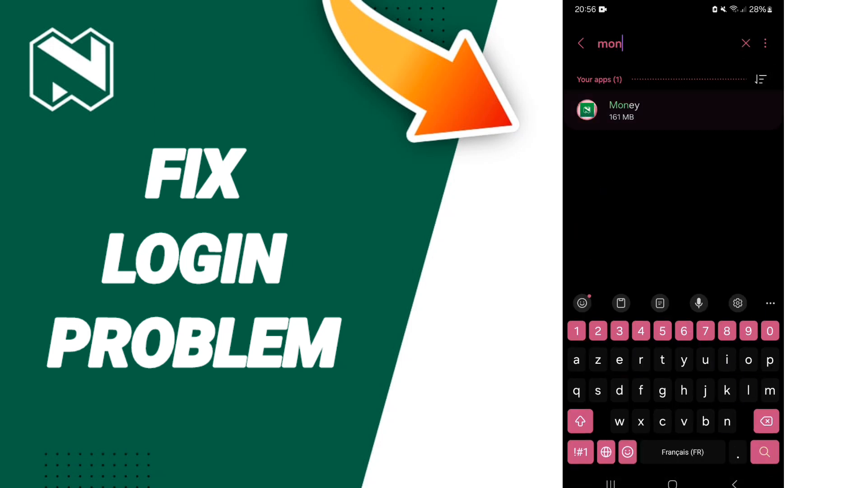
Step: Open Money's Storage page and bring up the Clear data deletion confirmation
click(624, 111)
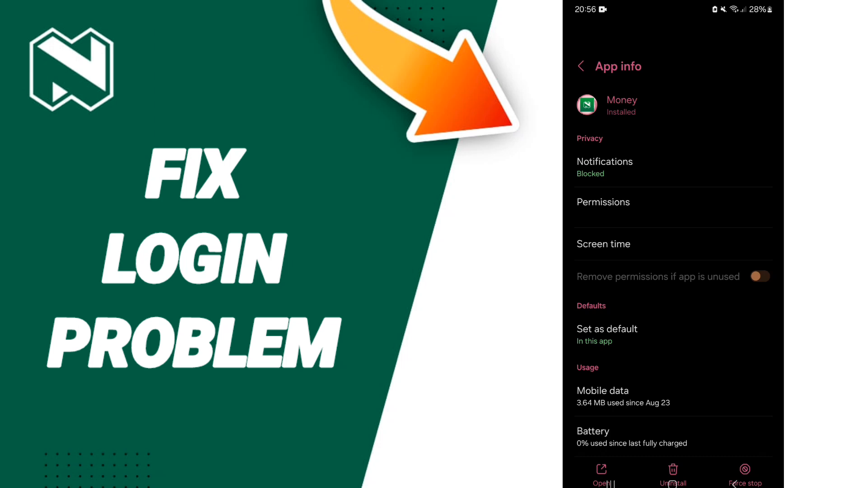
scroll(down, 3)
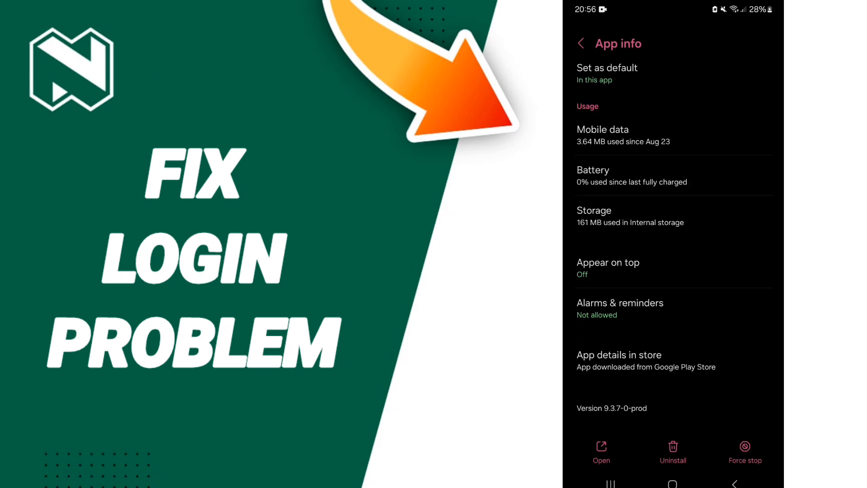
click(744, 452)
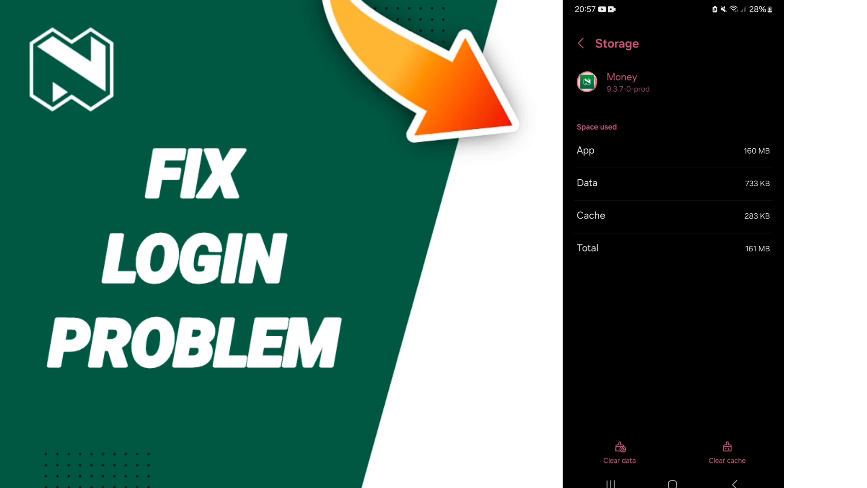
click(618, 453)
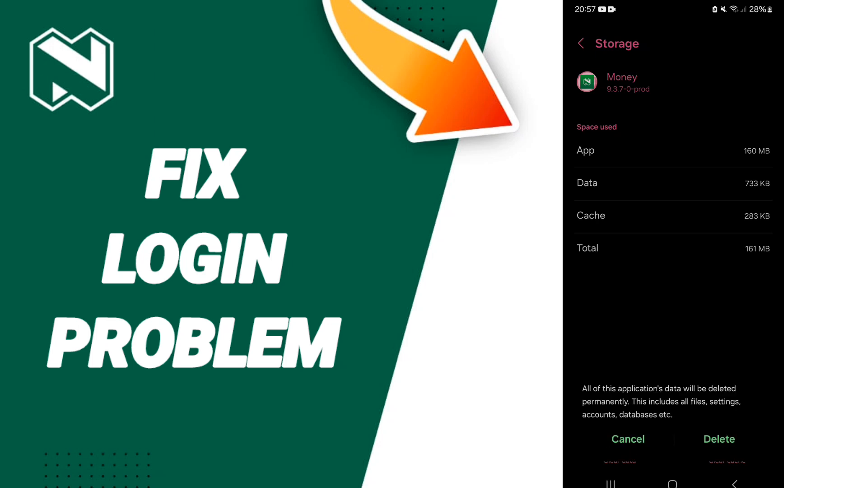